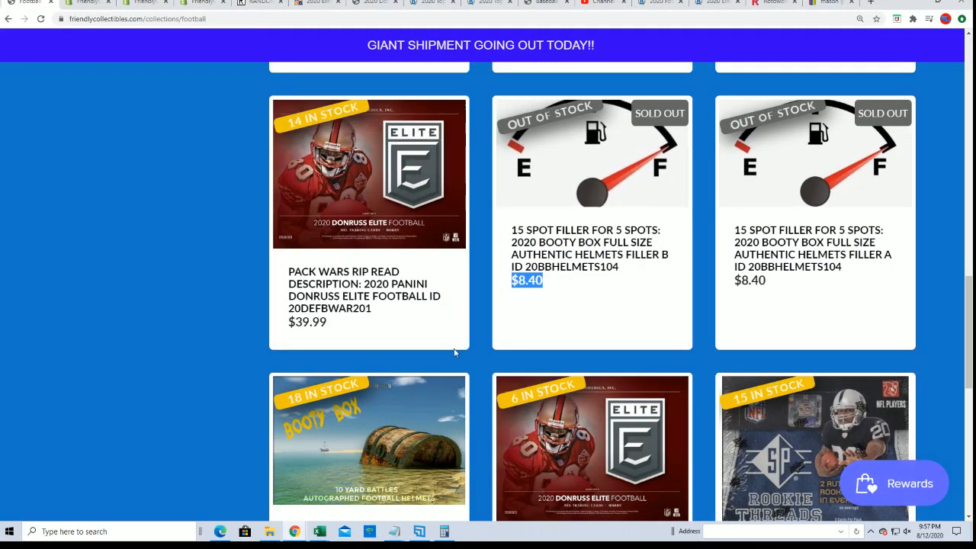
Bring up a fresh List Randomizer form from the Lists & More menu
{"action": "scroll", "scroll_direction": "down", "scroll_amount": 3}
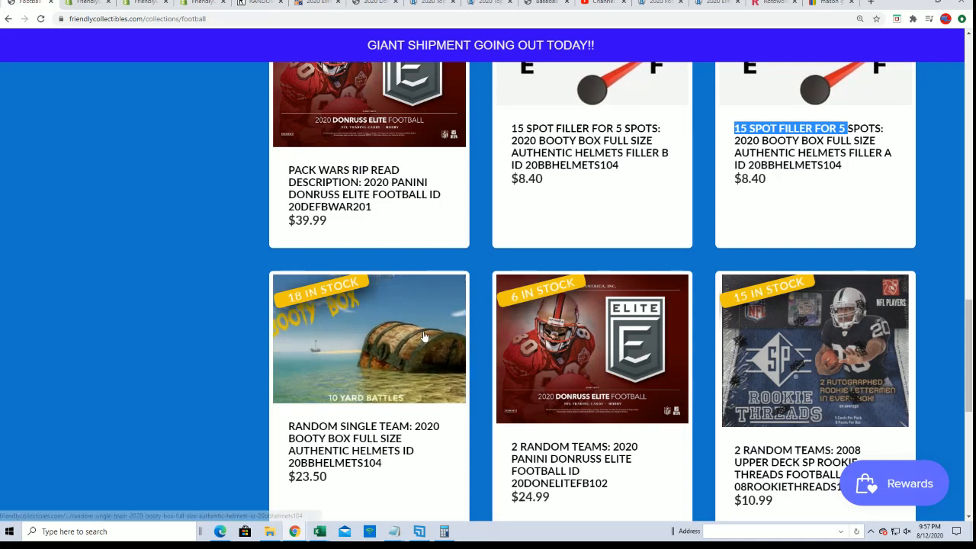
{"action": "mouse_move", "coordinate": [494, 255]}
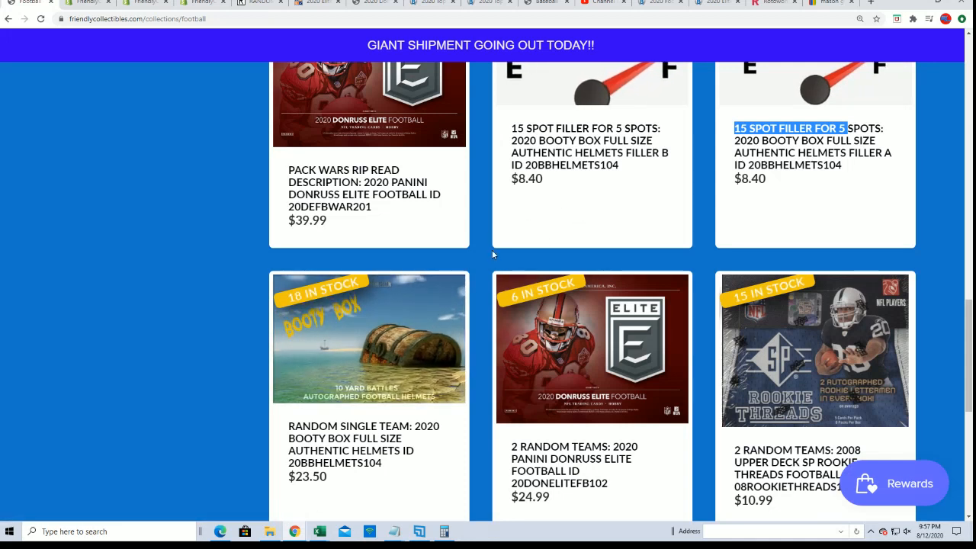
{"action": "mouse_move", "coordinate": [546, 181]}
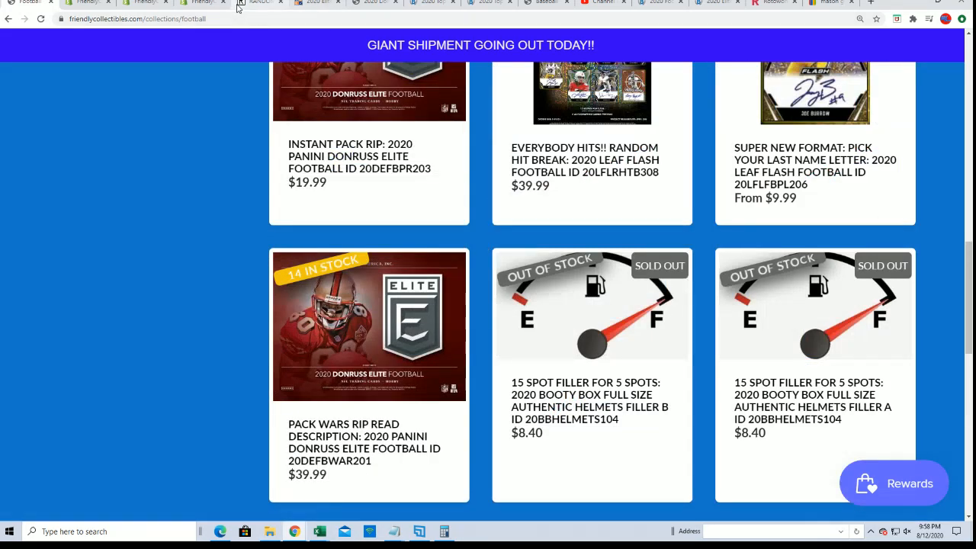
{"action": "left_click", "coordinate": [259, 3]}
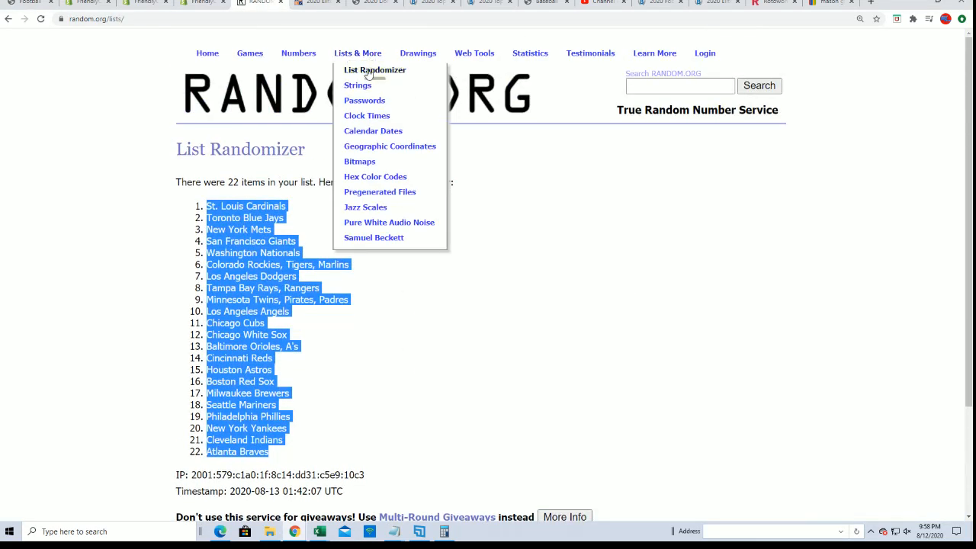
{"action": "left_click", "coordinate": [375, 71]}
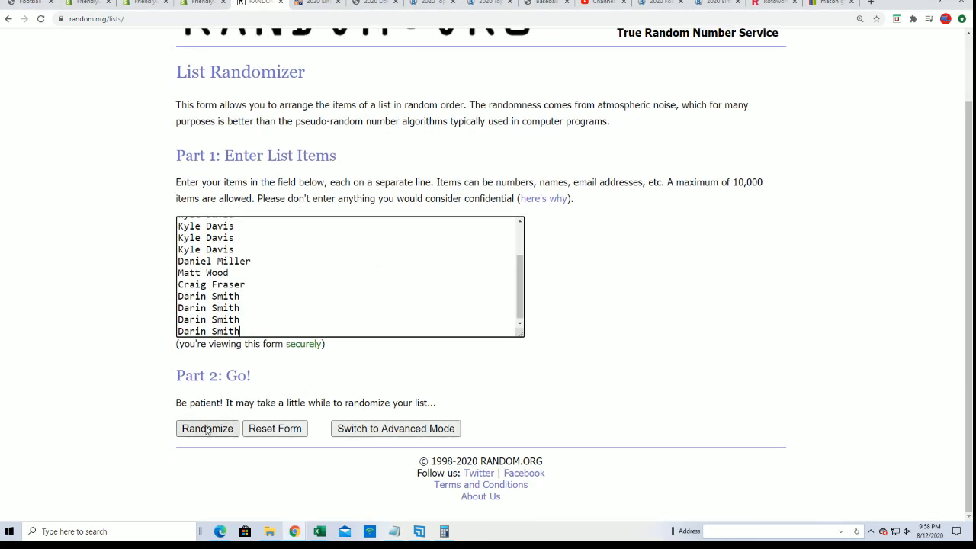
{"action": "left_click", "coordinate": [207, 429]}
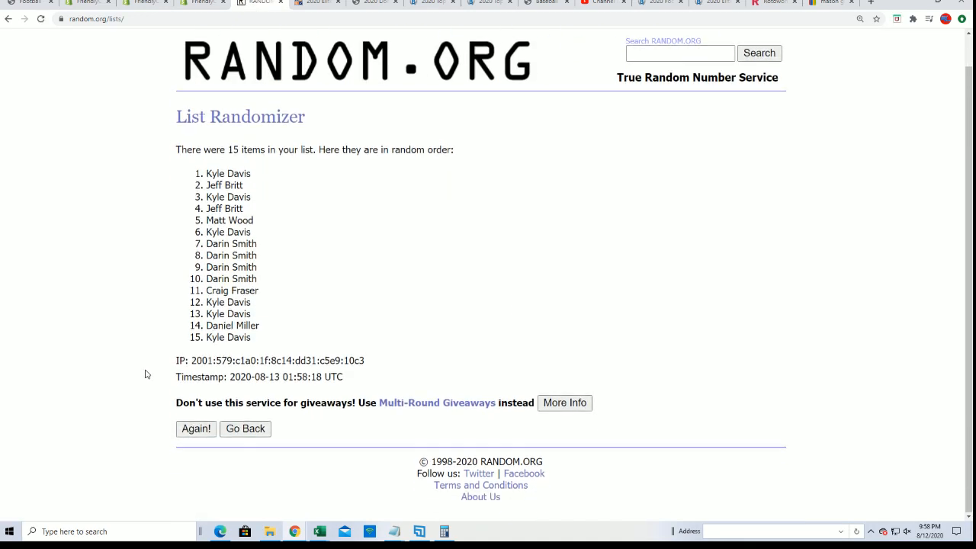
{"action": "left_click", "coordinate": [195, 429]}
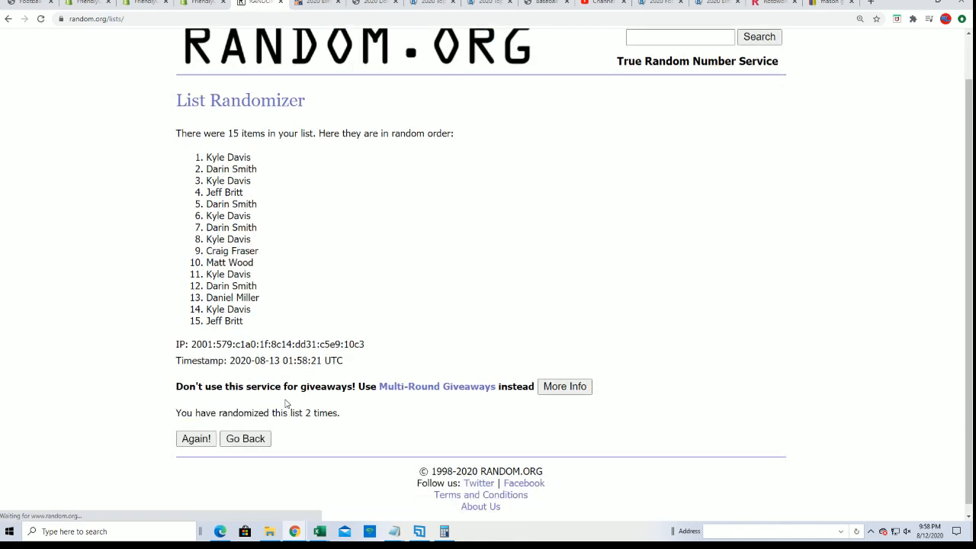
{"action": "left_click", "coordinate": [195, 439]}
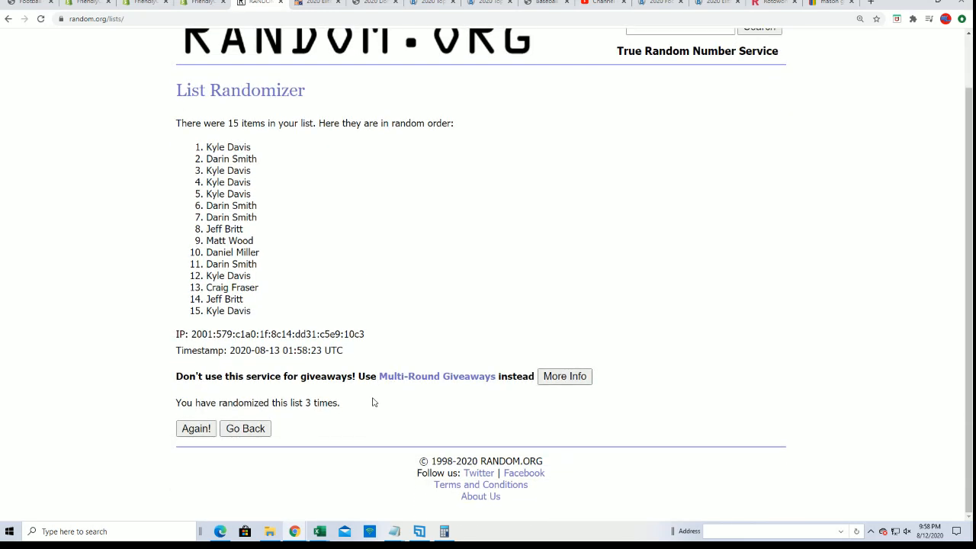
{"action": "left_click", "coordinate": [196, 429]}
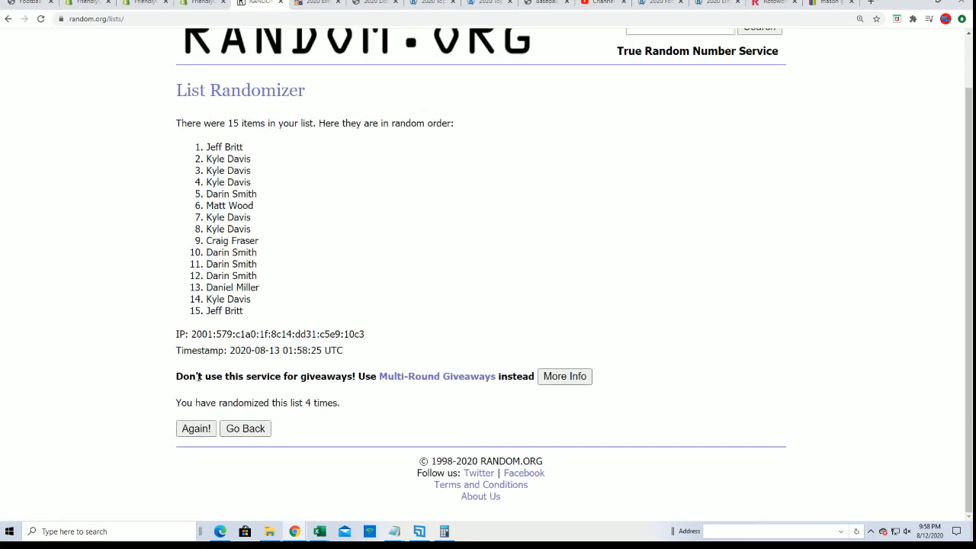
{"action": "left_click", "coordinate": [195, 428]}
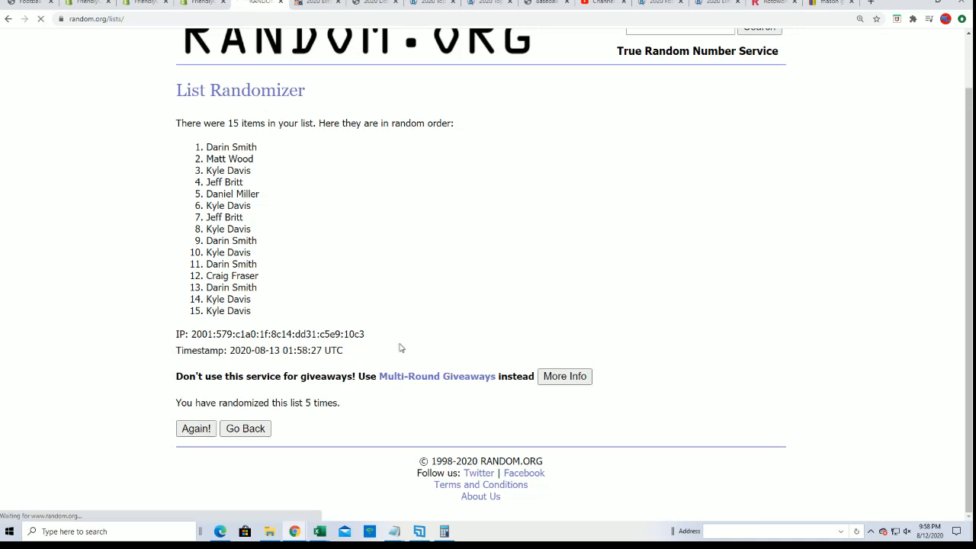
{"action": "left_click", "coordinate": [195, 428]}
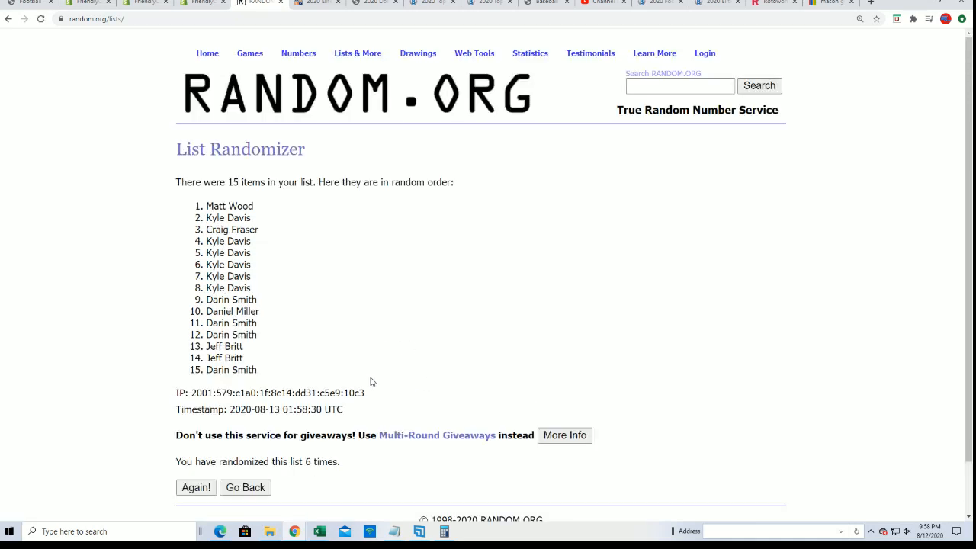
{"action": "scroll", "scroll_direction": "down", "scroll_amount": 3}
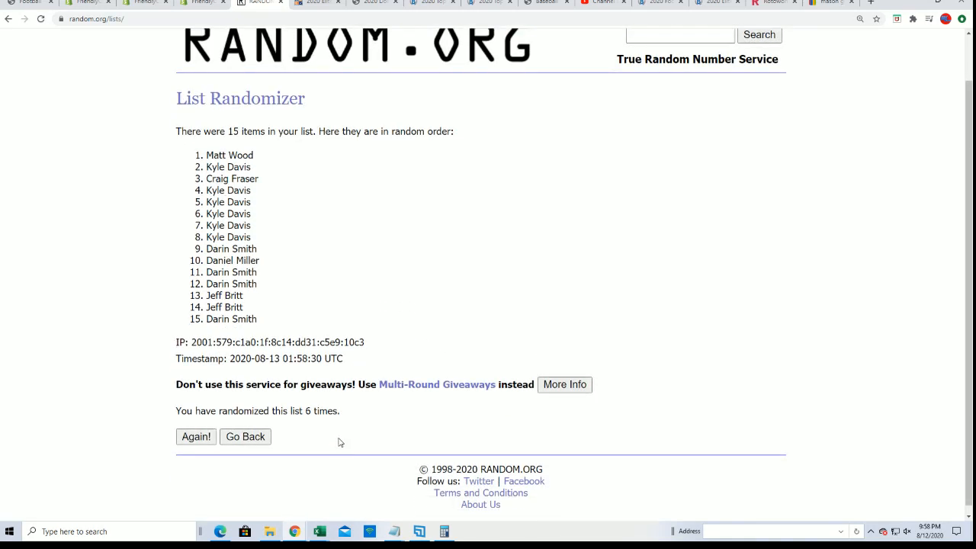
{"action": "mouse_move", "coordinate": [195, 436]}
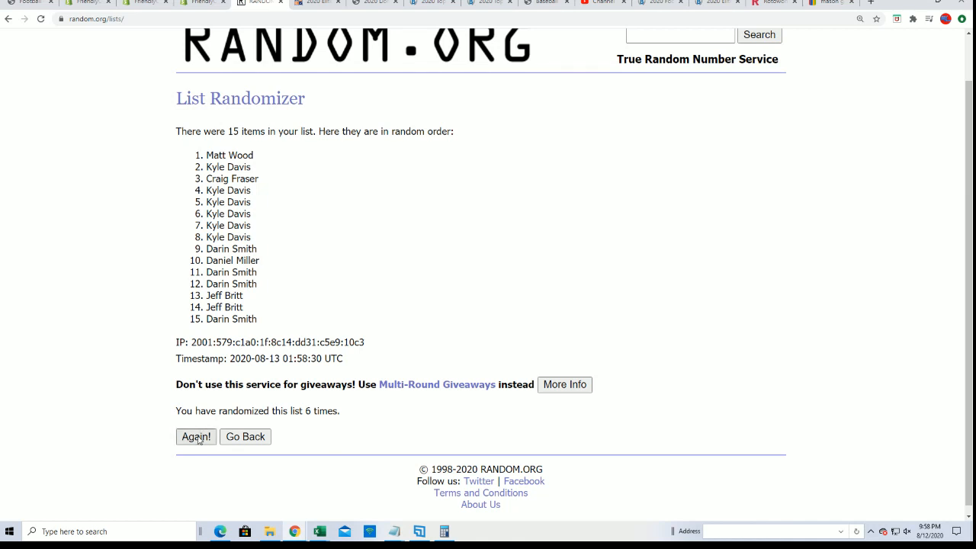
{"action": "left_click", "coordinate": [195, 436]}
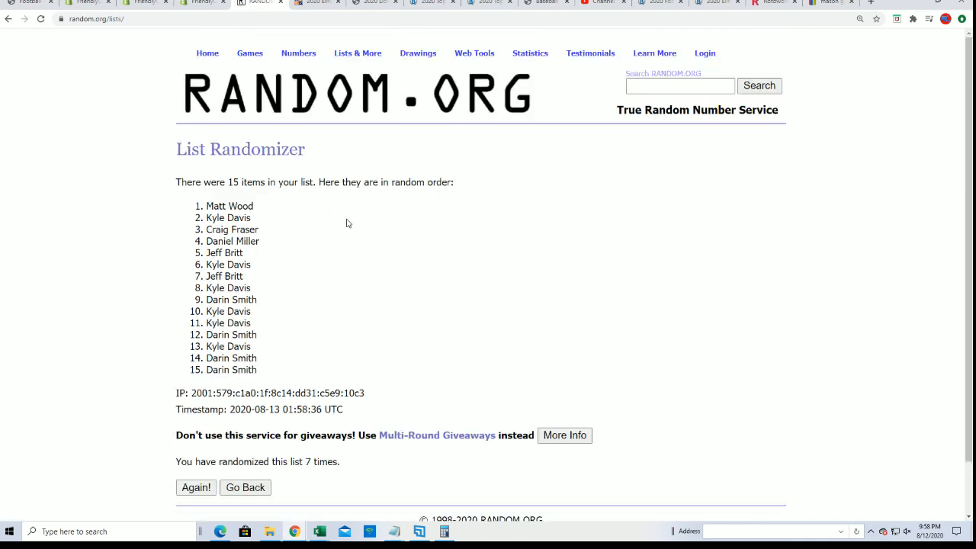
Record the first list's top five winners in Notepad and select the 15 Filler A names to copy
{"action": "left_click_drag", "start_coordinate": [207, 206], "coordinate": [244, 253]}
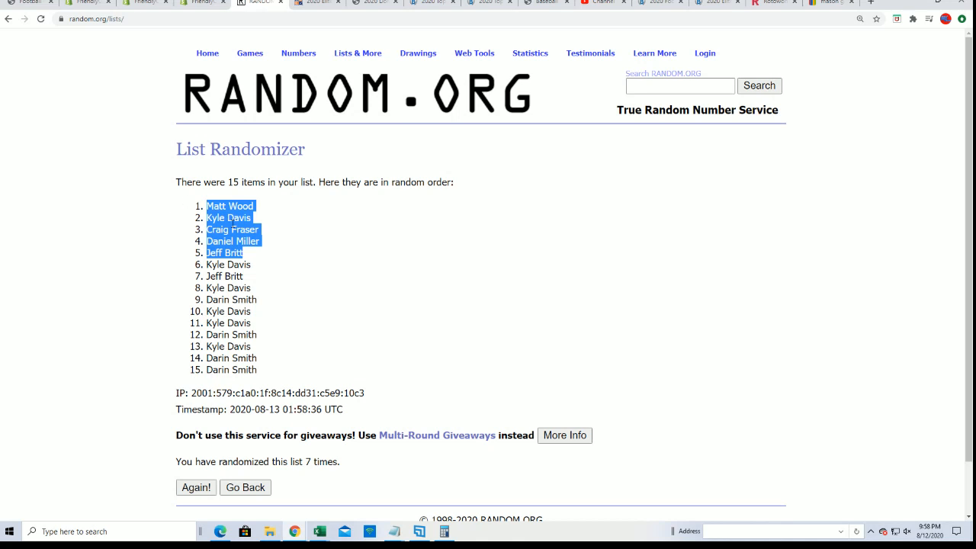
{"action": "mouse_move", "coordinate": [398, 308]}
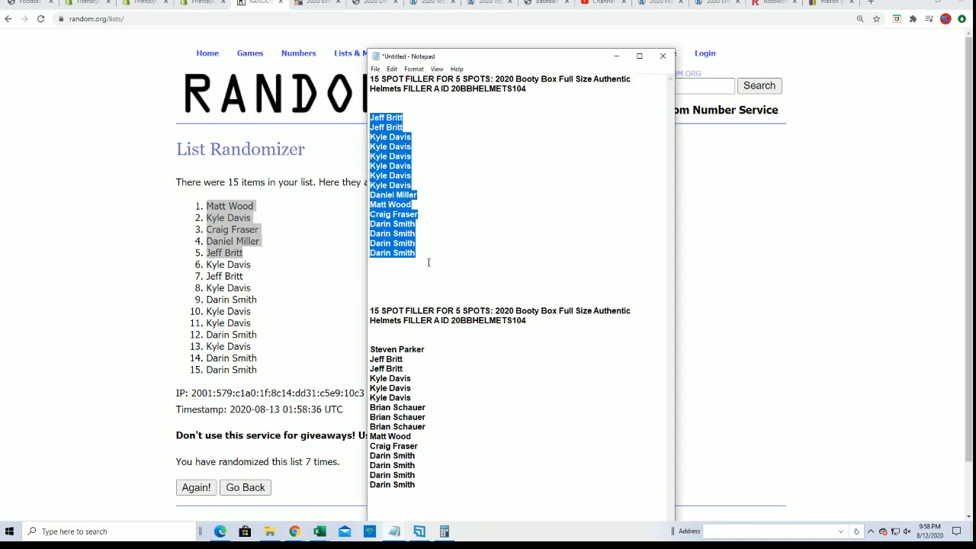
{"action": "left_click", "coordinate": [448, 236]}
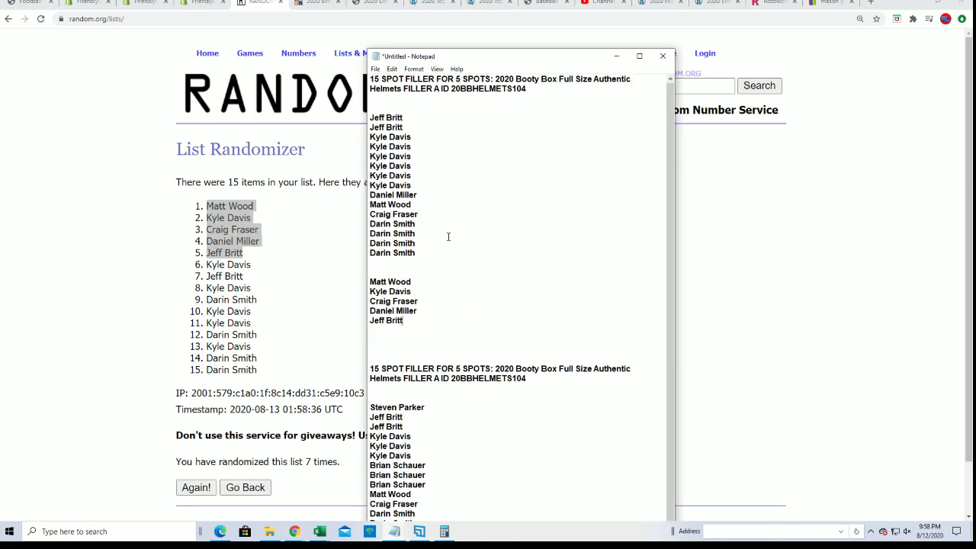
{"action": "mouse_move", "coordinate": [442, 238]}
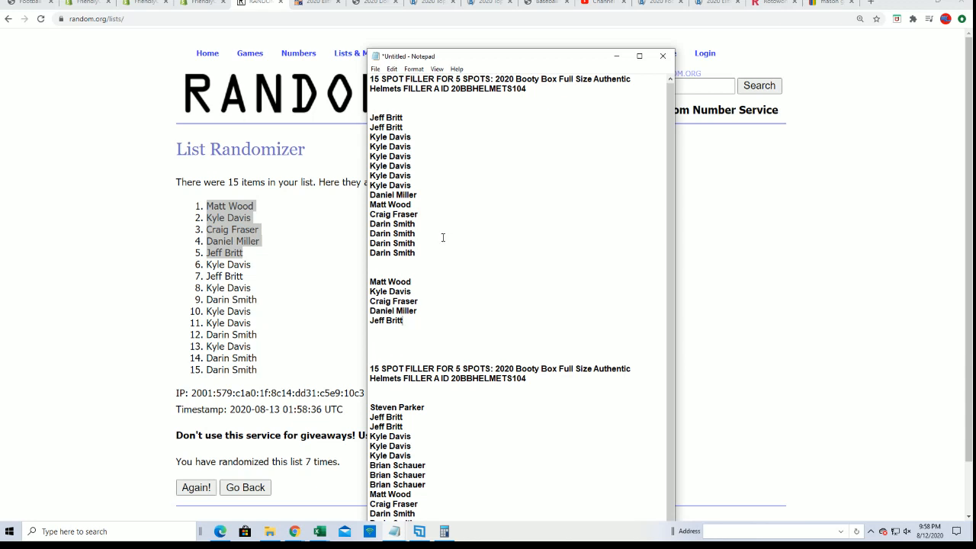
{"action": "scroll", "scroll_direction": "down", "scroll_amount": 3}
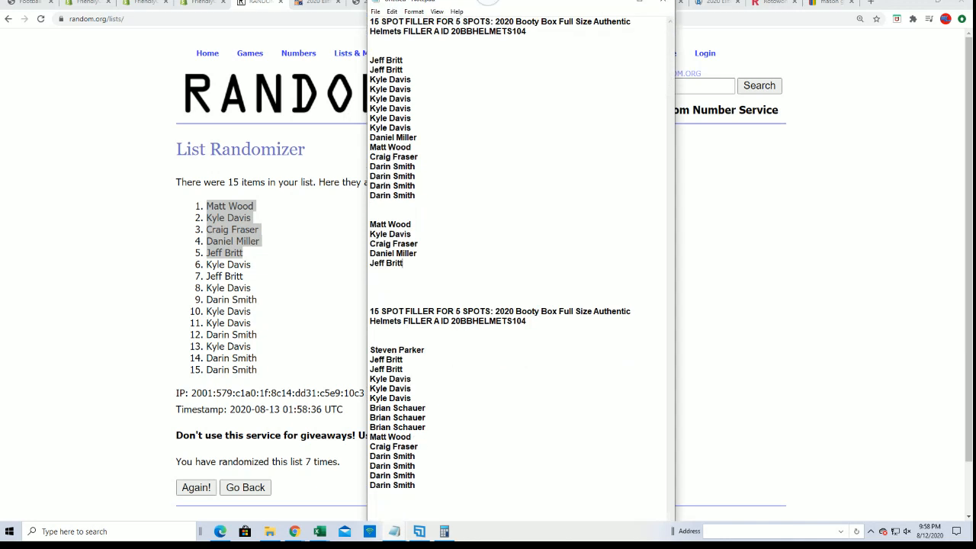
{"action": "left_click_drag", "start_coordinate": [402, 370], "coordinate": [415, 486]}
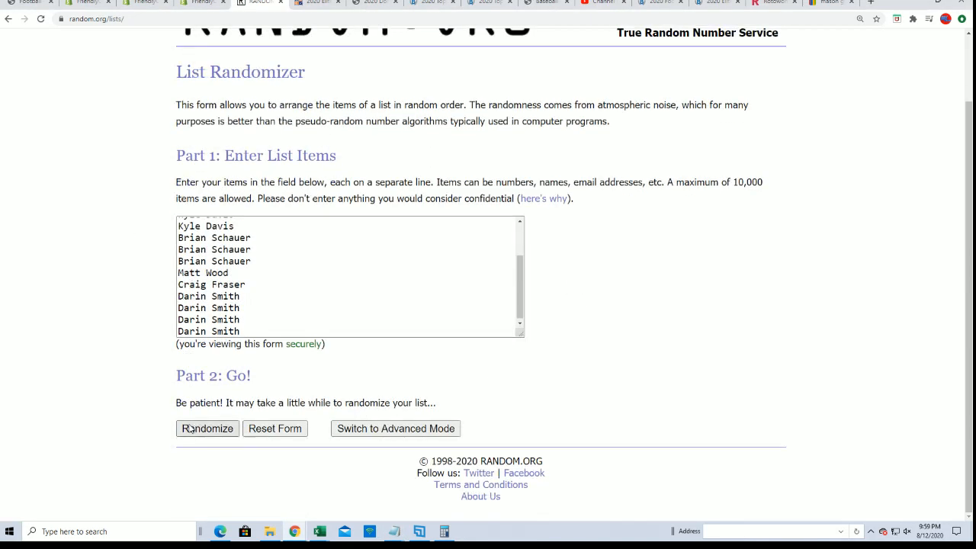
{"action": "left_click", "coordinate": [207, 428]}
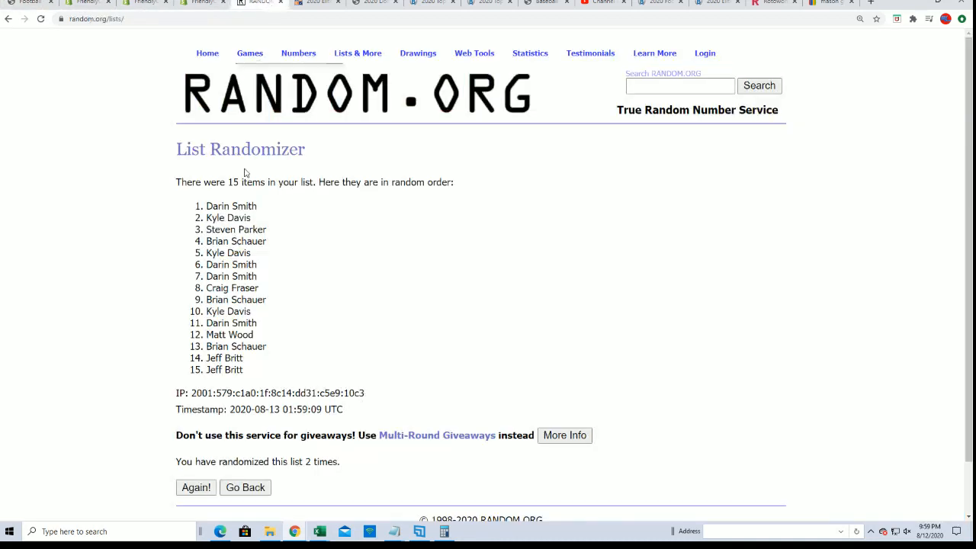
{"action": "scroll", "scroll_direction": "down", "scroll_amount": 3}
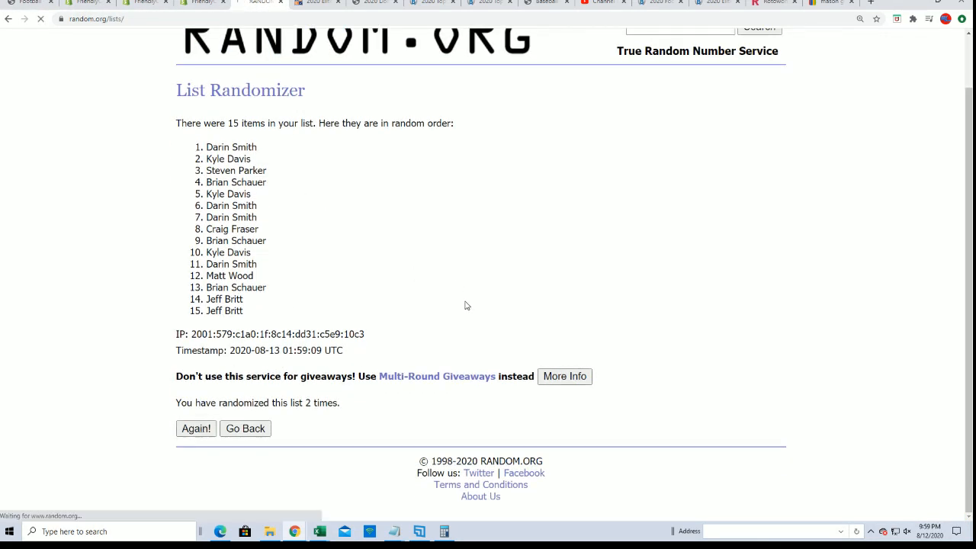
{"action": "left_click", "coordinate": [196, 428]}
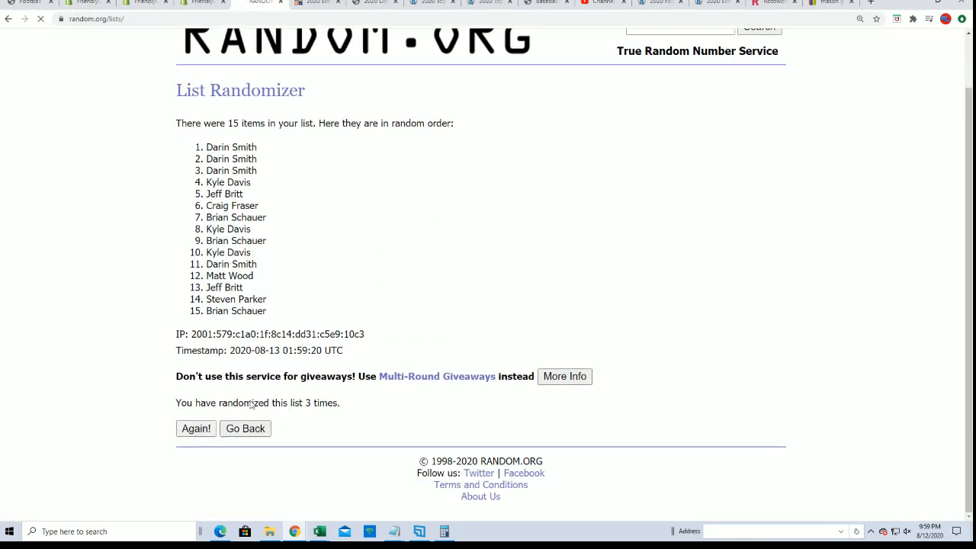
{"action": "left_click", "coordinate": [195, 429]}
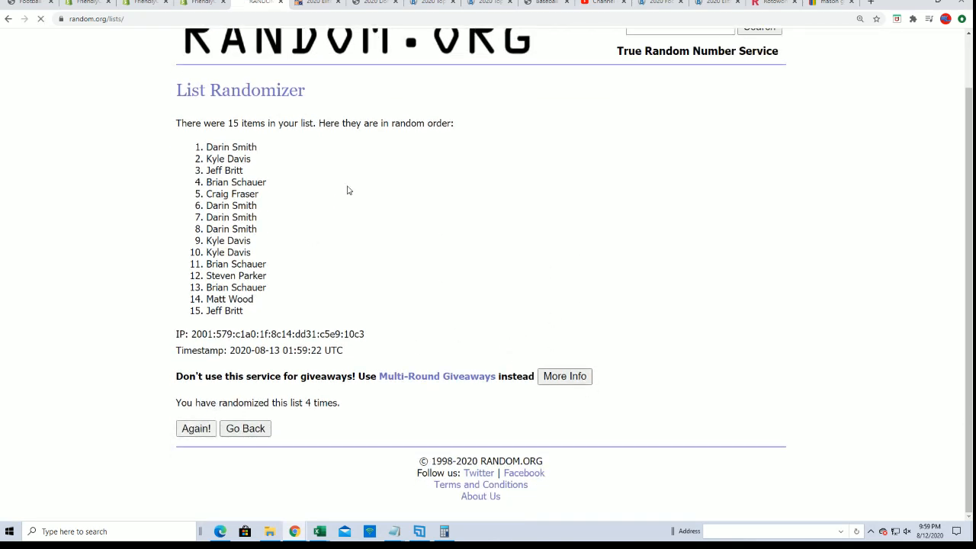
{"action": "left_click", "coordinate": [195, 428]}
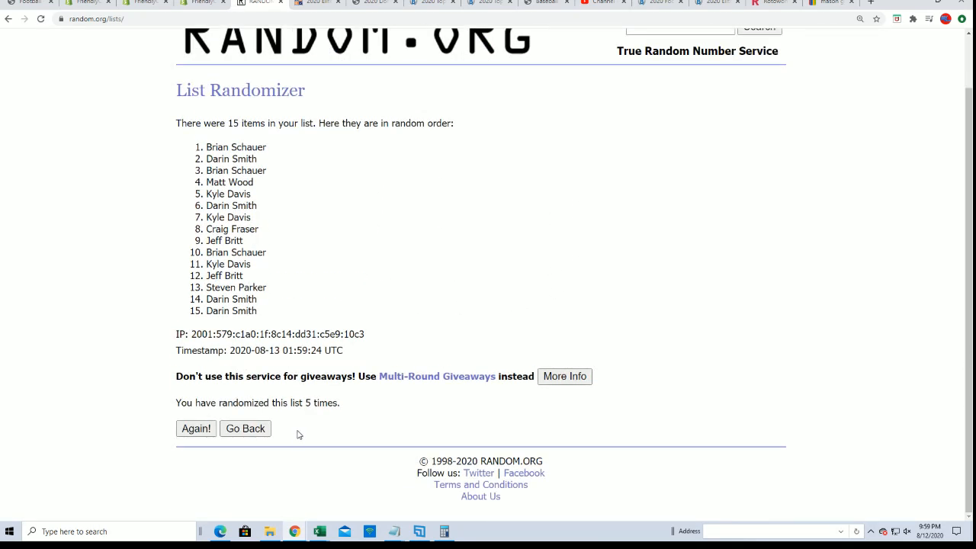
{"action": "left_click", "coordinate": [196, 428]}
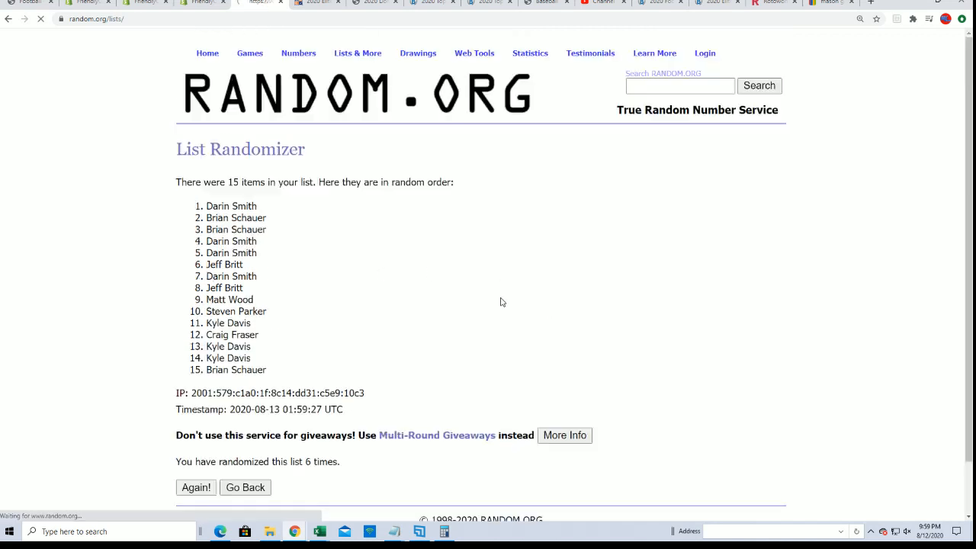
{"action": "scroll", "scroll_direction": "down", "scroll_amount": 3}
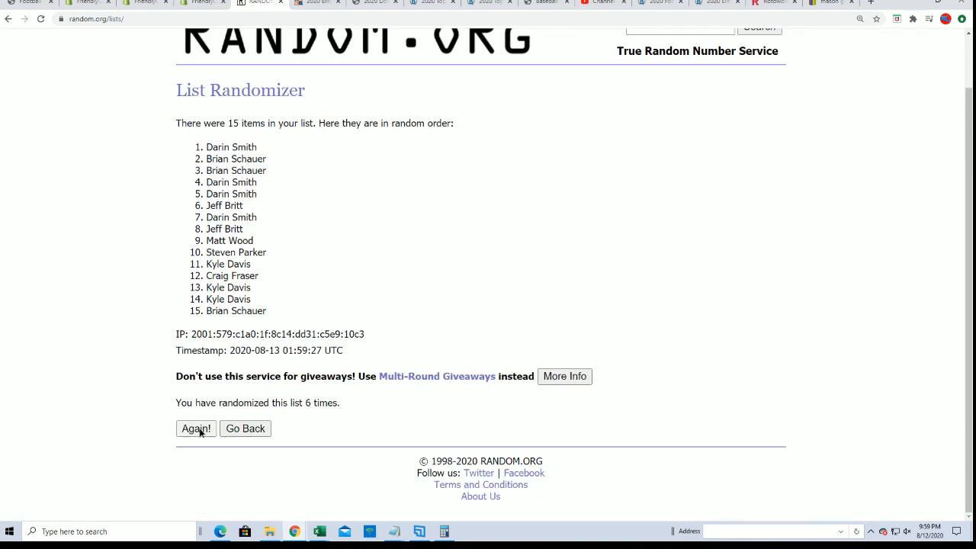
{"action": "left_click", "coordinate": [195, 429]}
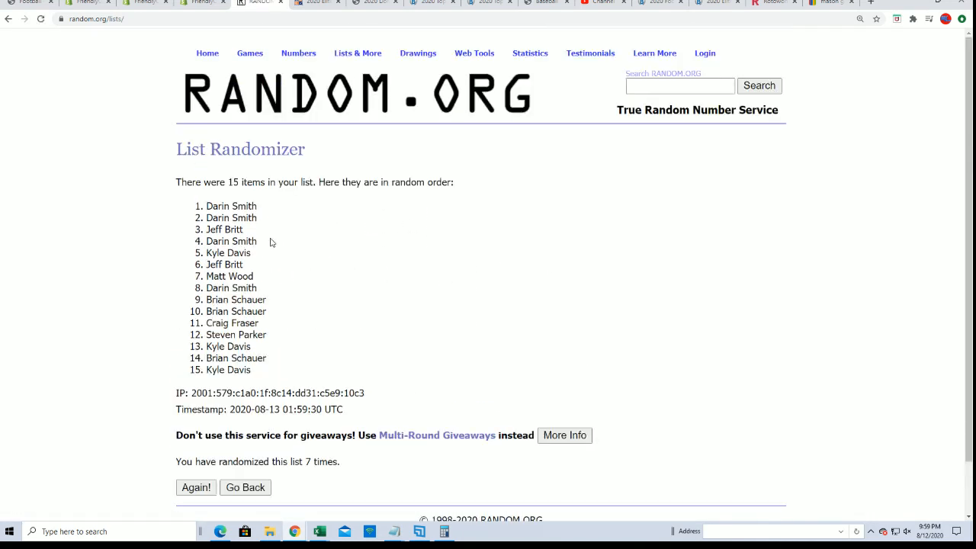
Copy the Filler A top five winners and paste them at the end of the Notepad notes
{"action": "right_click", "coordinate": [243, 220]}
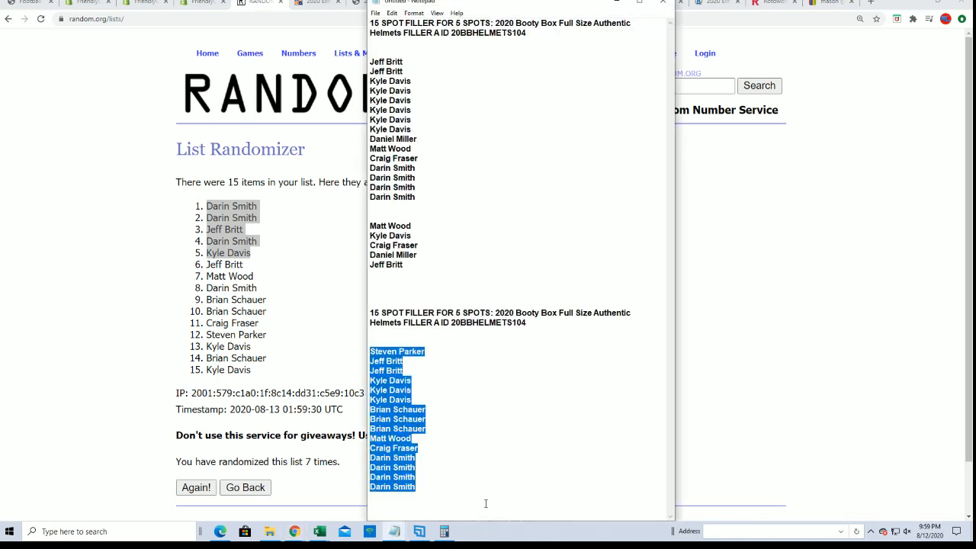
{"action": "left_click", "coordinate": [485, 503]}
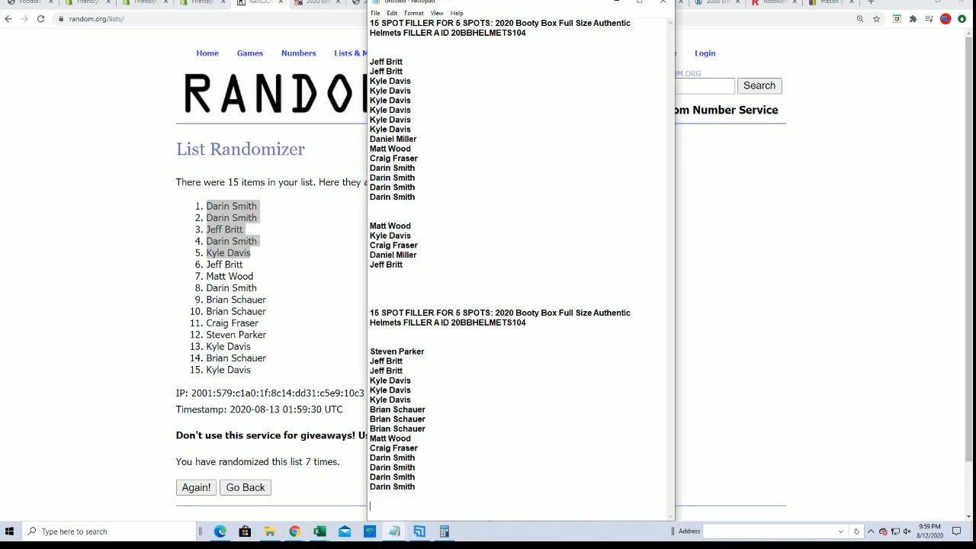
{"action": "scroll", "scroll_direction": "down", "scroll_amount": 3}
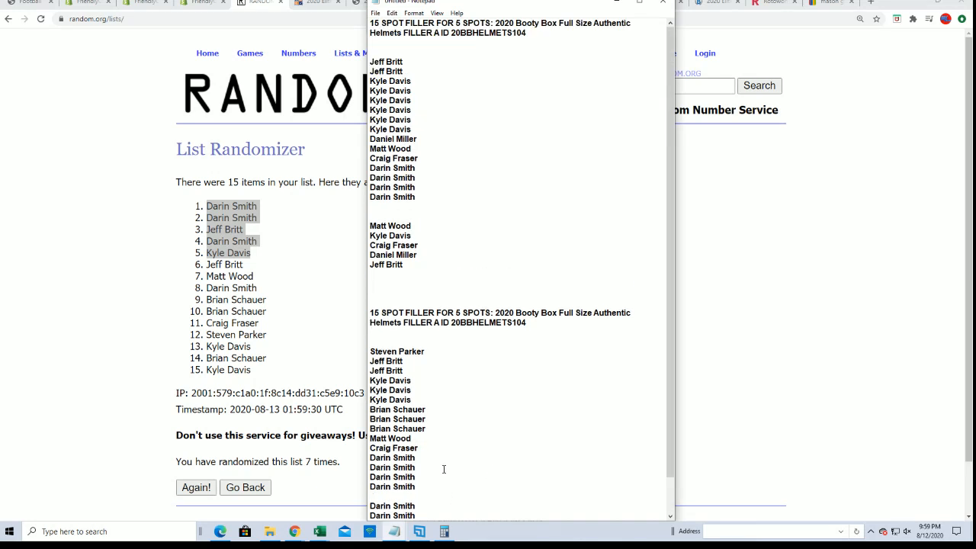
{"action": "mouse_move", "coordinate": [454, 119]}
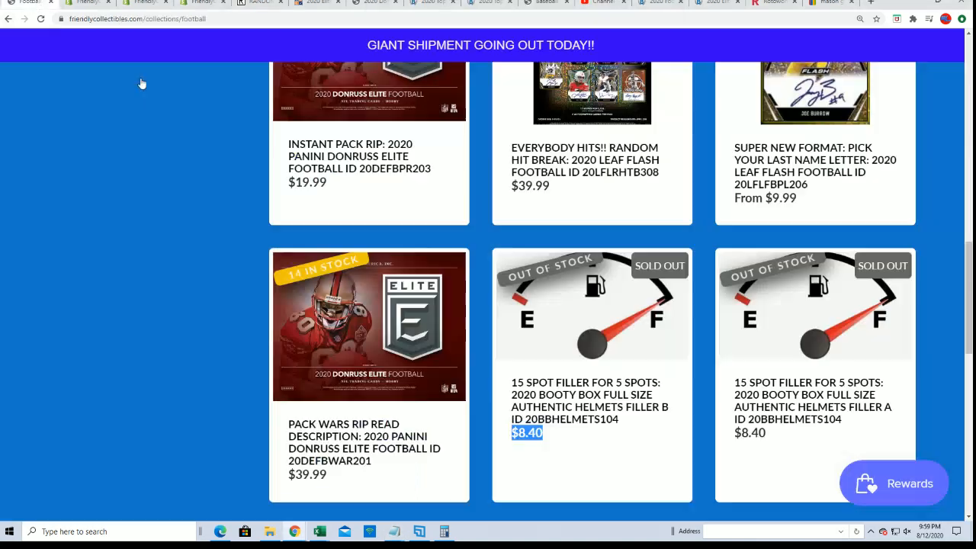
Scroll the Friendly Collectibles football collection past the sold-out Booty Box helmet filler listings
{"action": "scroll", "scroll_direction": "down", "scroll_amount": 3}
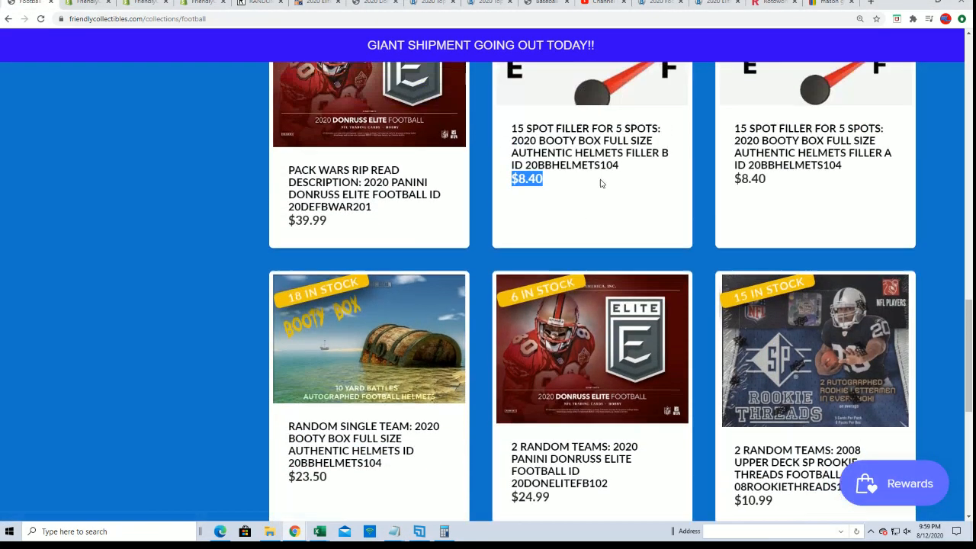
{"action": "mouse_move", "coordinate": [290, 307]}
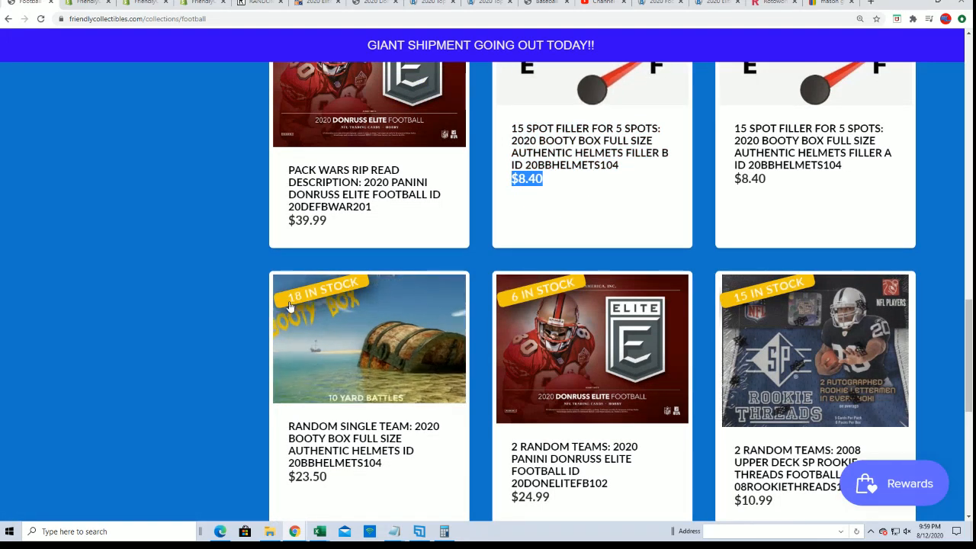
{"action": "mouse_move", "coordinate": [387, 467]}
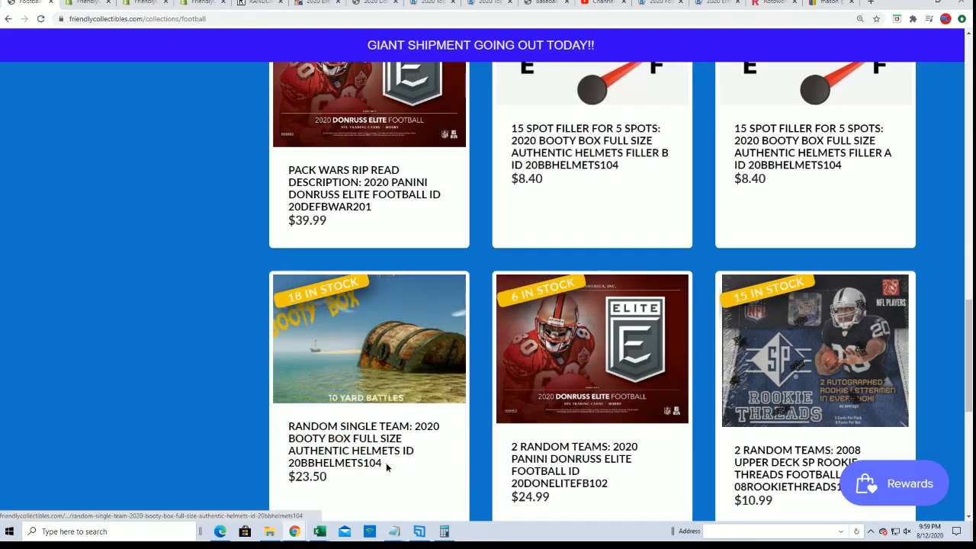